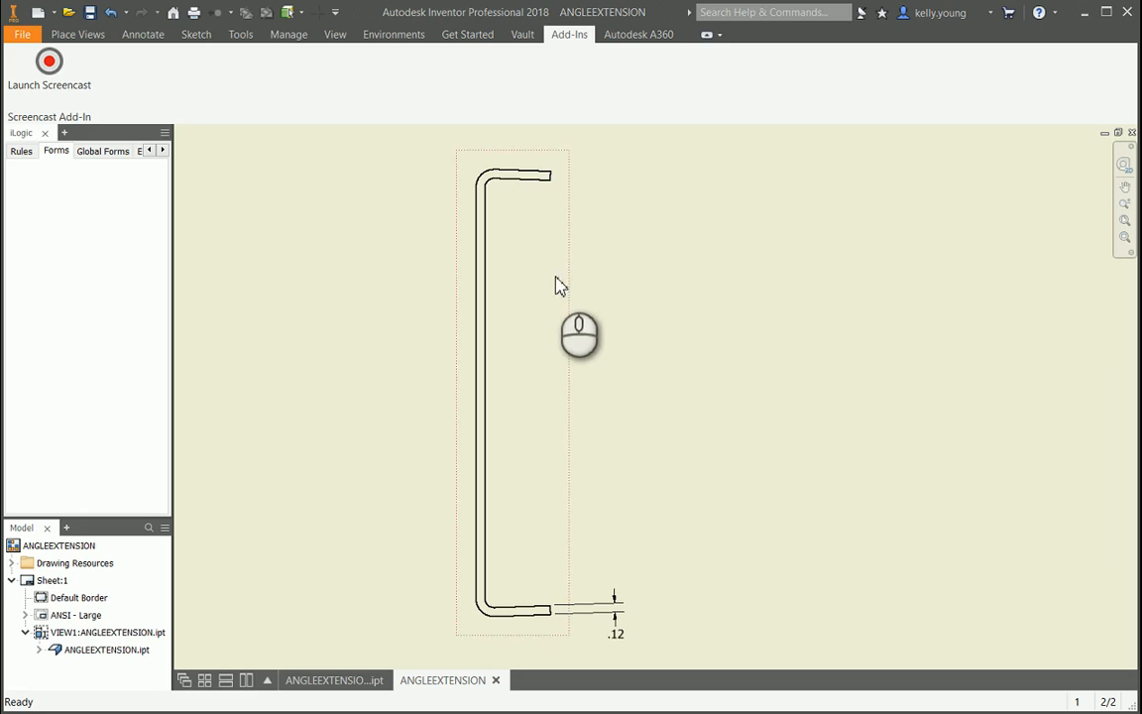
- Pick the angle view's edge to start a new dimension with its settings shown
left_click(516, 177)
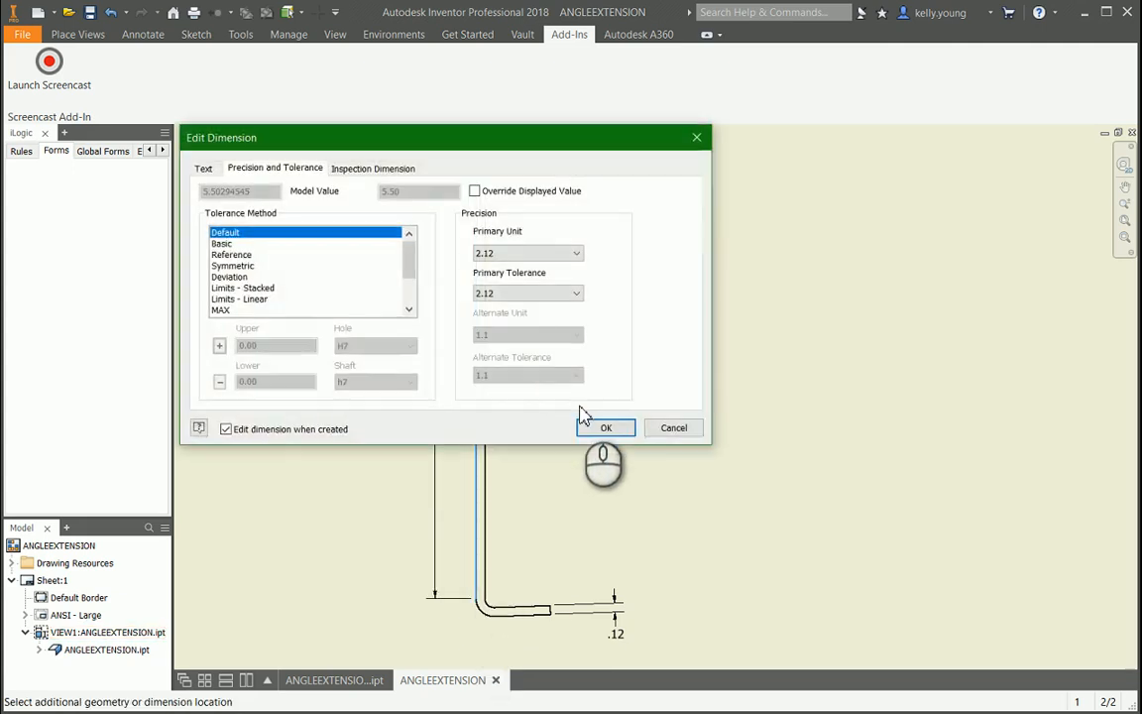
- Accept the dimension and move its anchor up to the top flange edge
left_click(607, 428)
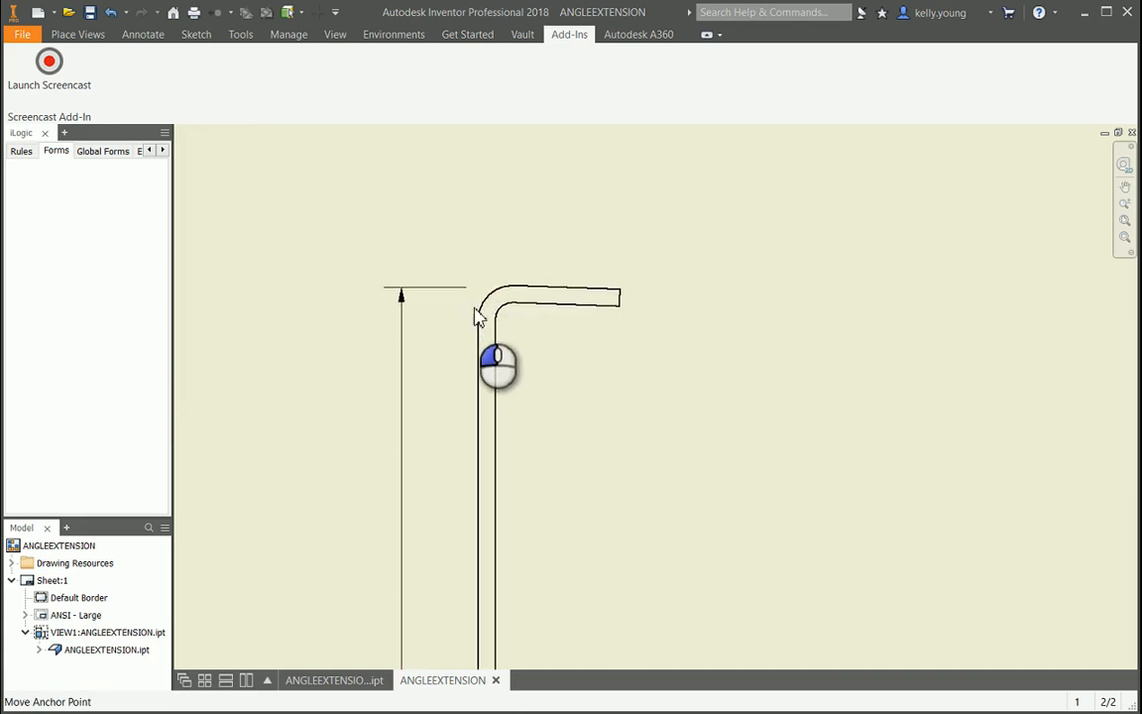
left_click_drag(500, 365, 468, 285)
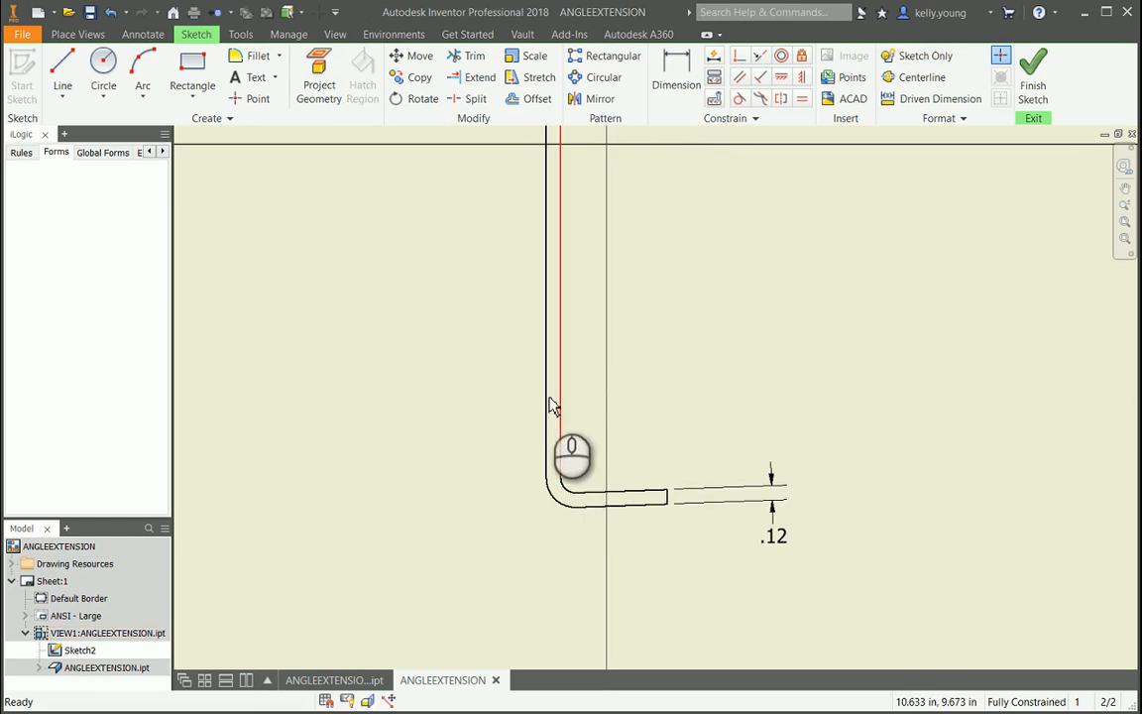
- Project the angle's view edges into the sketch with Project Geometry
left_click(317, 71)
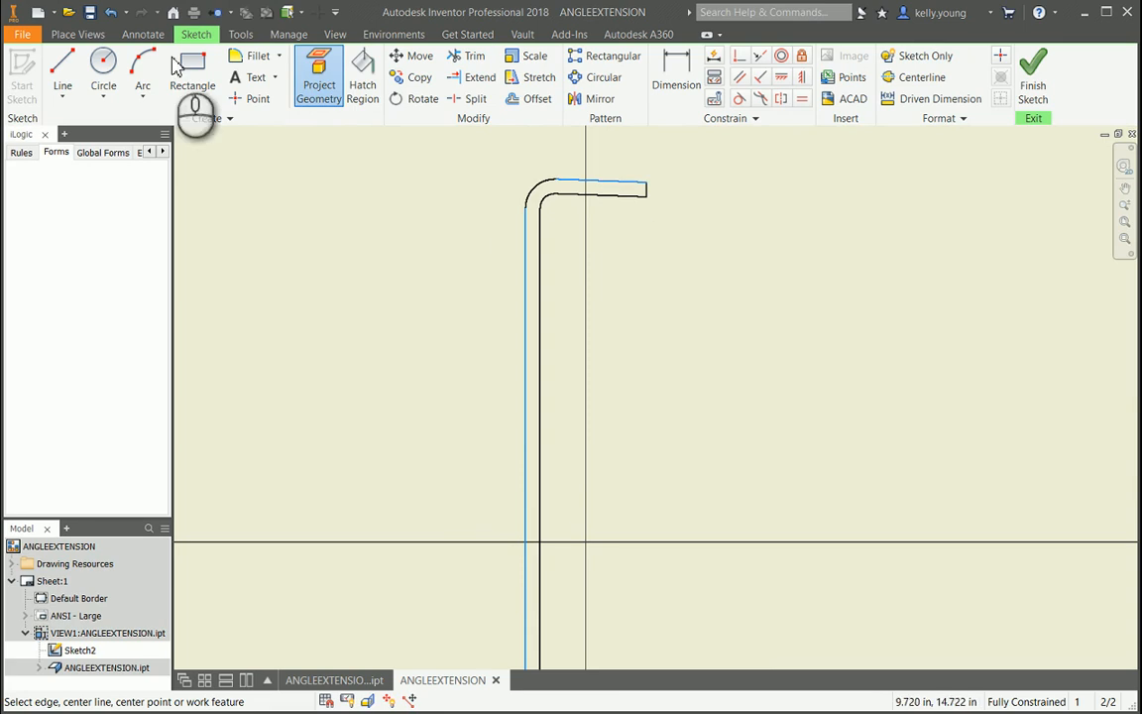
left_click(62, 69)
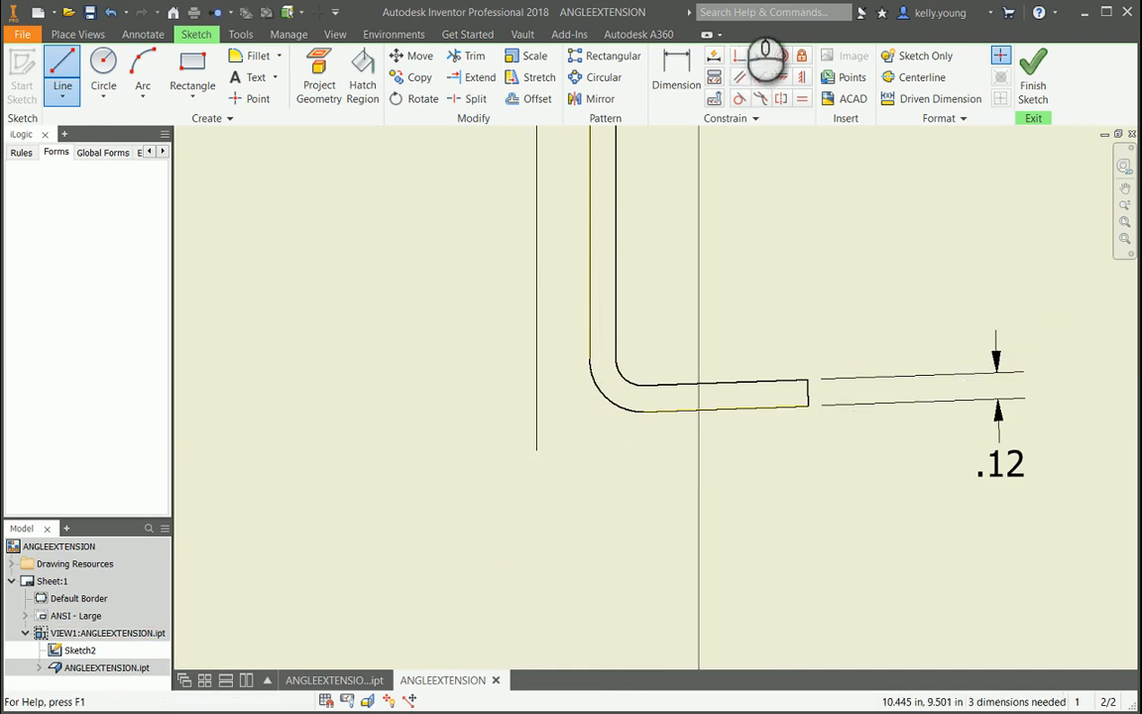
- Draw a sketch line along the flange edge and finish the sketch
left_click(703, 407)
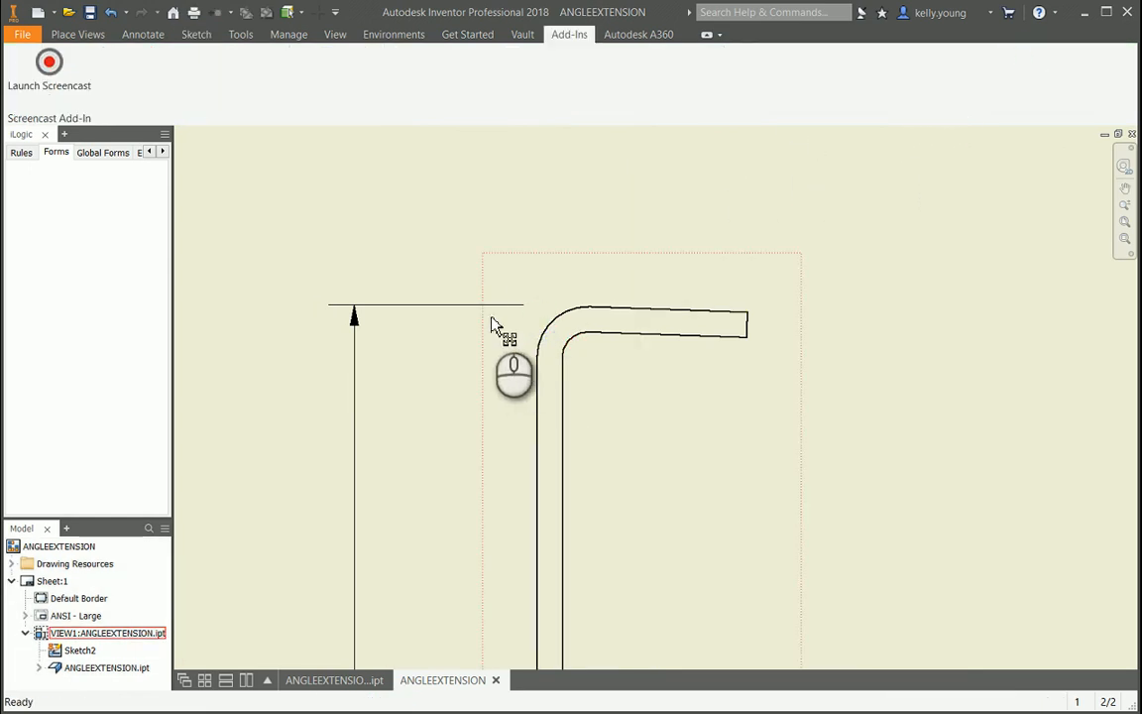
left_click_drag(508, 327, 528, 432)
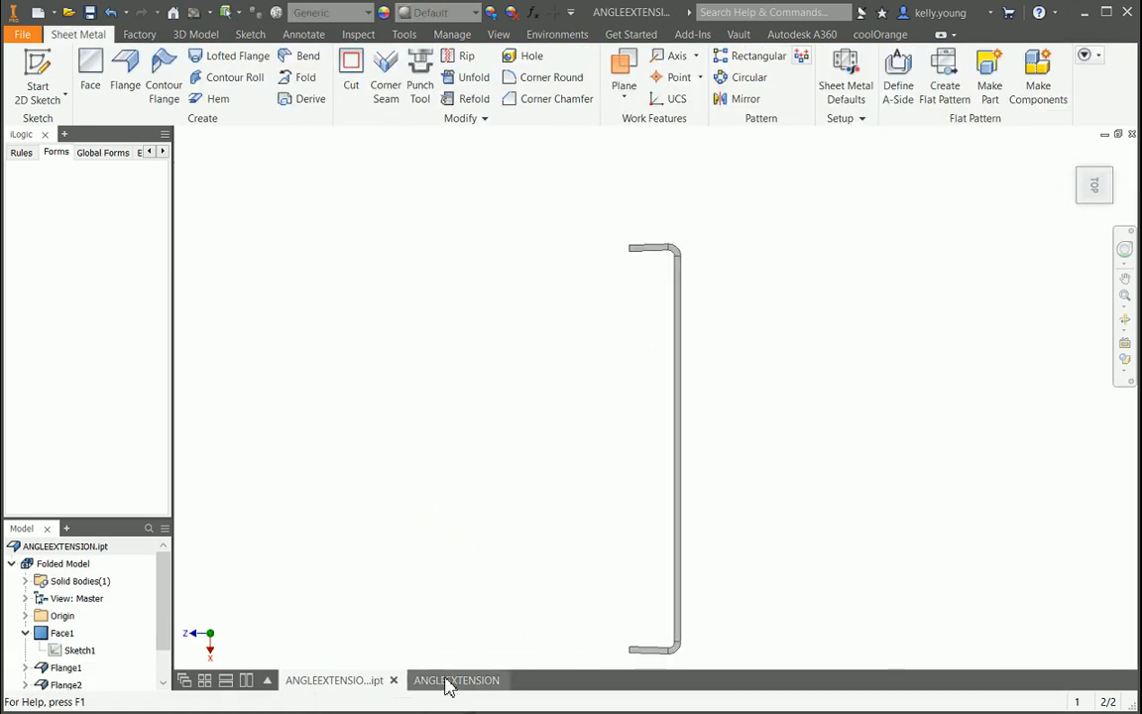
left_click(456, 679)
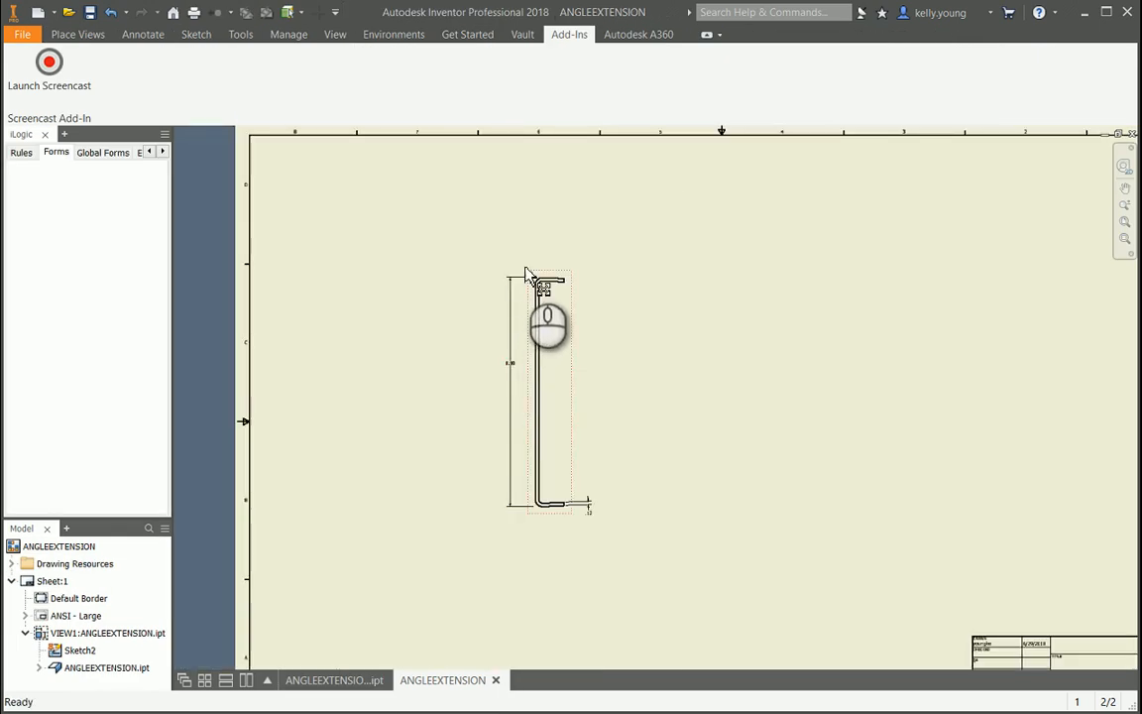